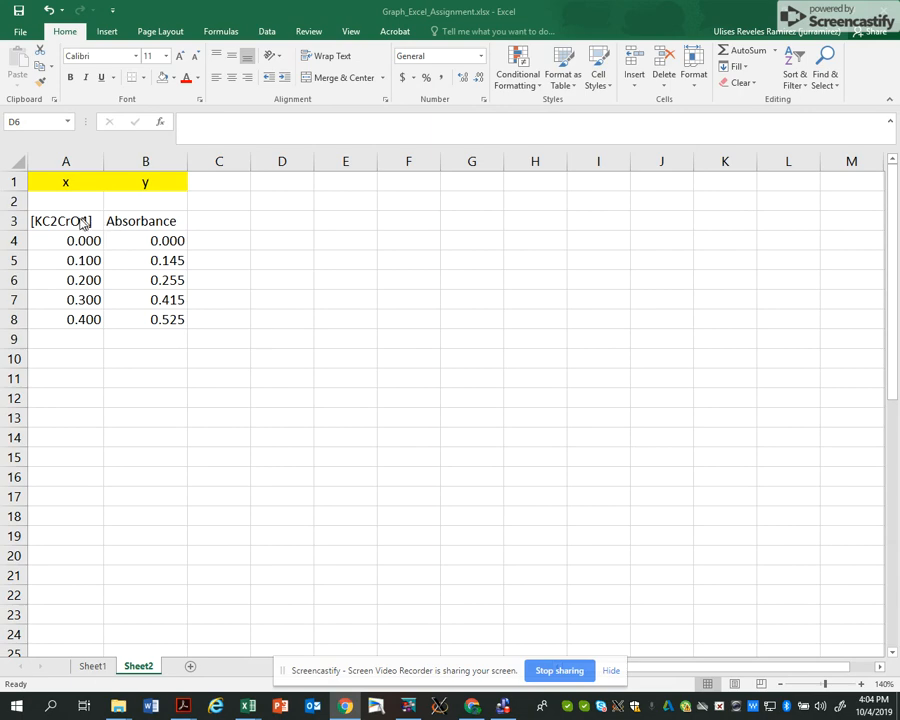
Insert a scatter chart from the concentration and absorbance data in A3:B8.
left_click(144, 220)
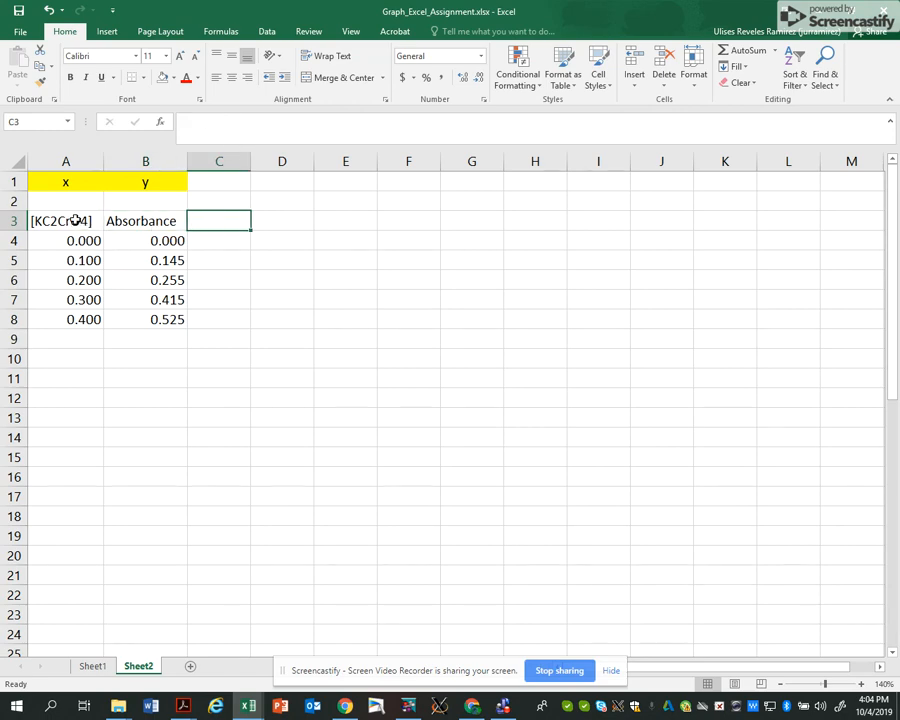
left_click_drag(64, 220, 64, 320)
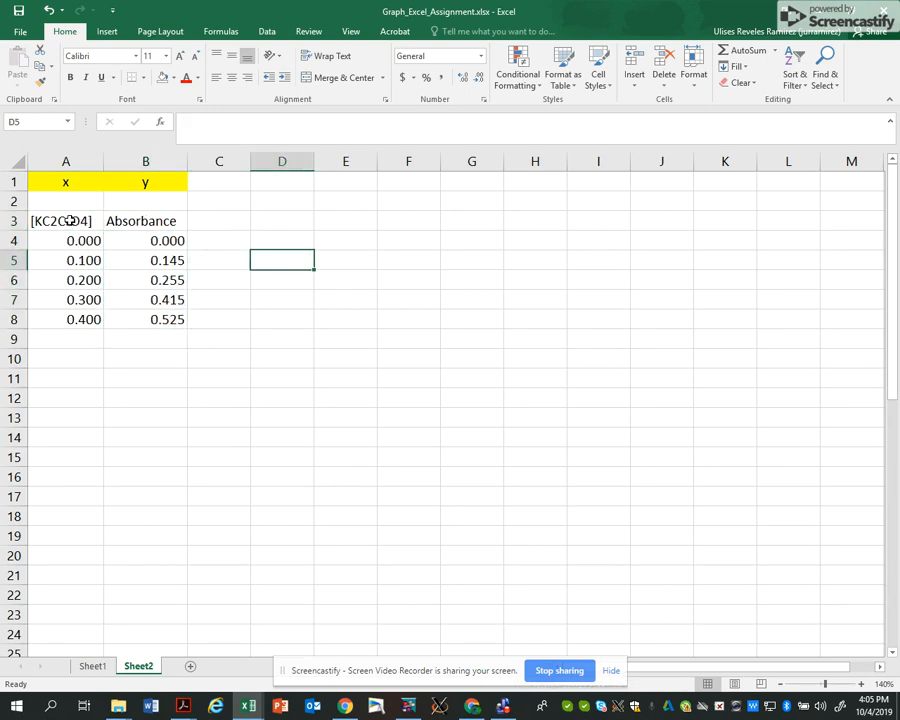
left_click_drag(62, 220, 168, 320)
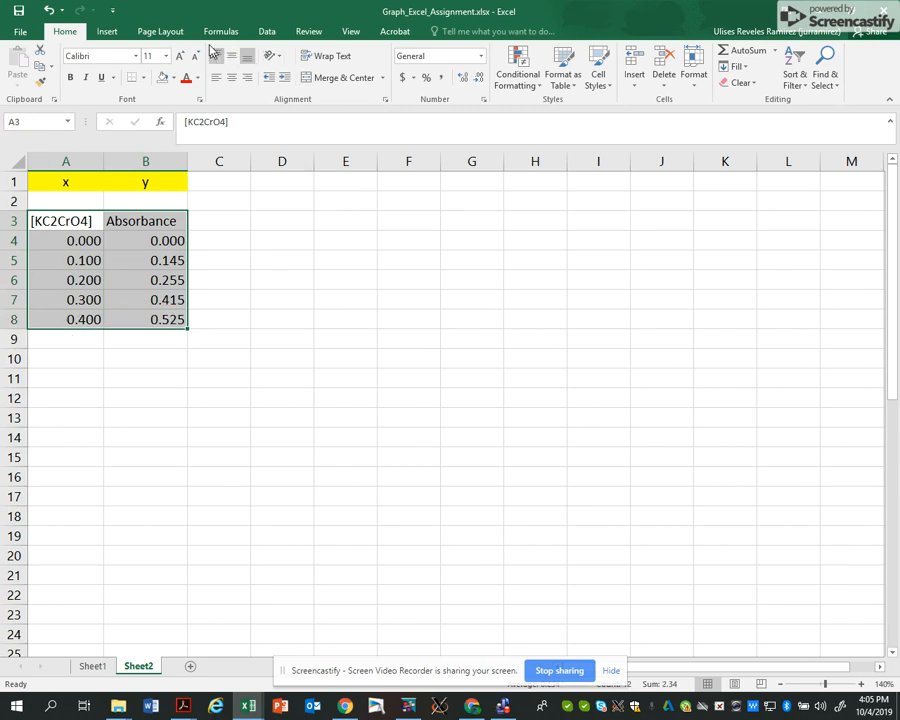
left_click(106, 32)
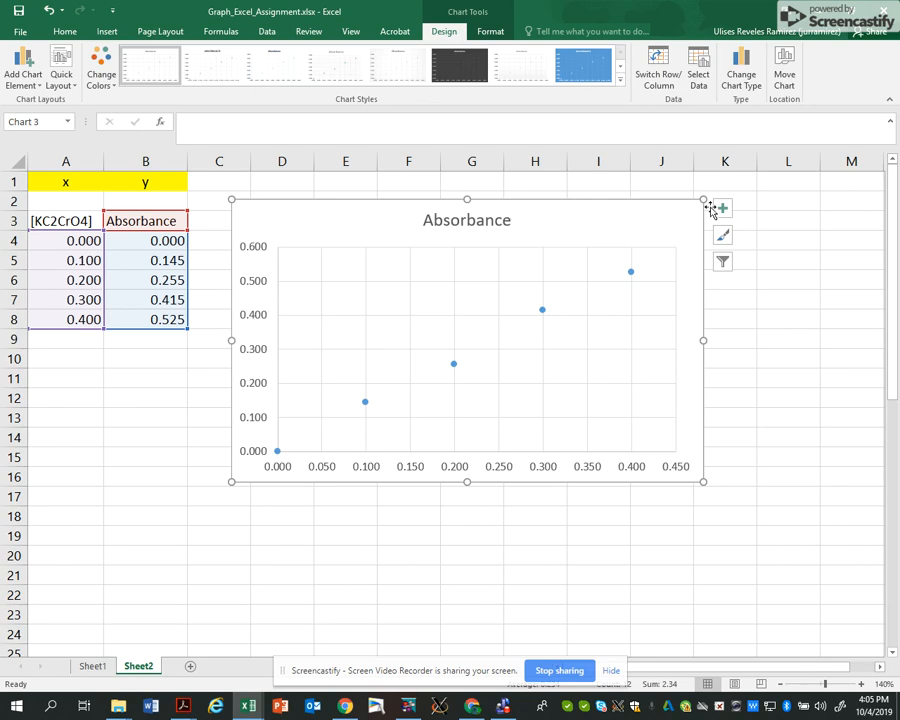
Add axis titles and name the chart Beer's Law with a vertical Absorbance title.
left_click(722, 208)
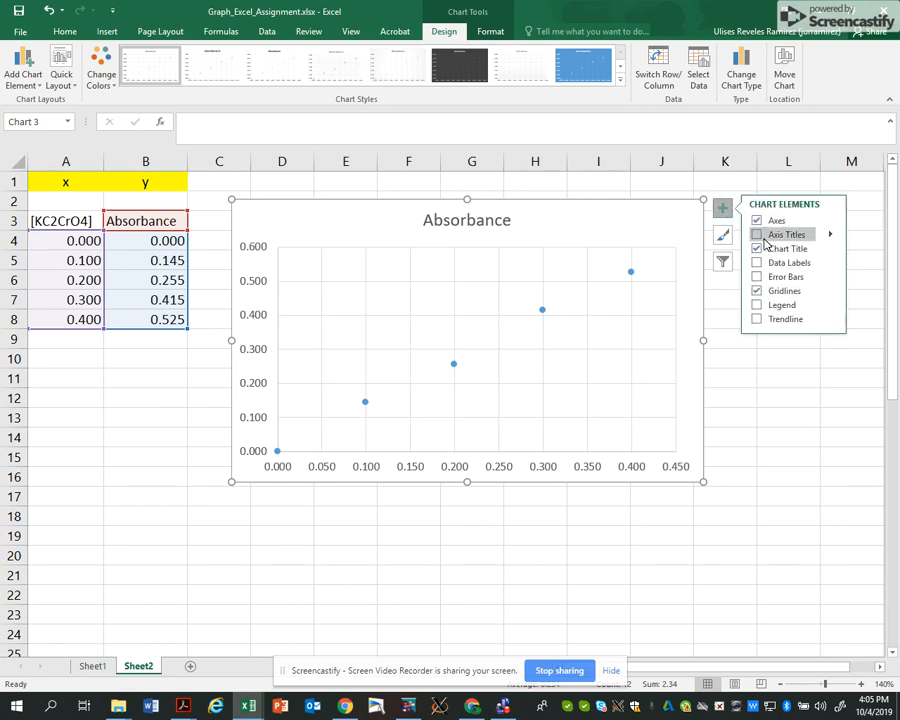
left_click(756, 234)
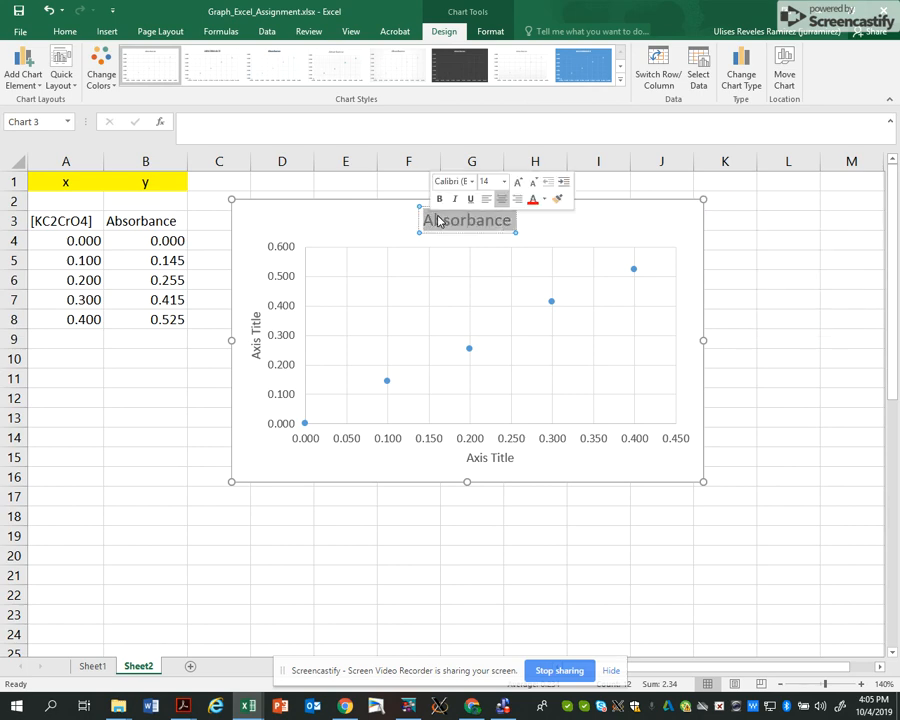
type("Beer's Law")
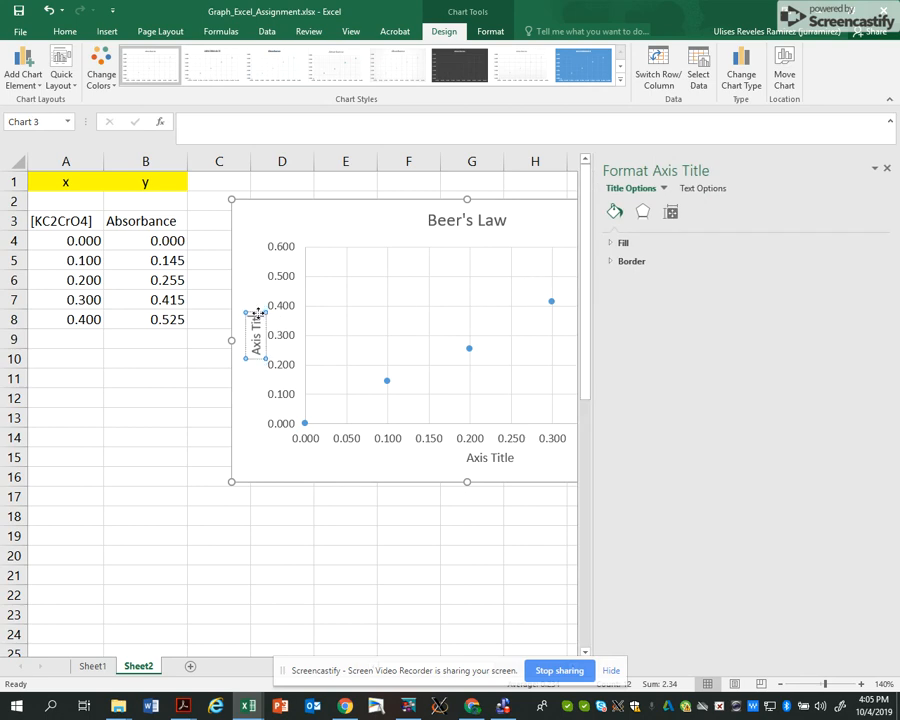
mouse_move(258, 320)
type("Absorb")
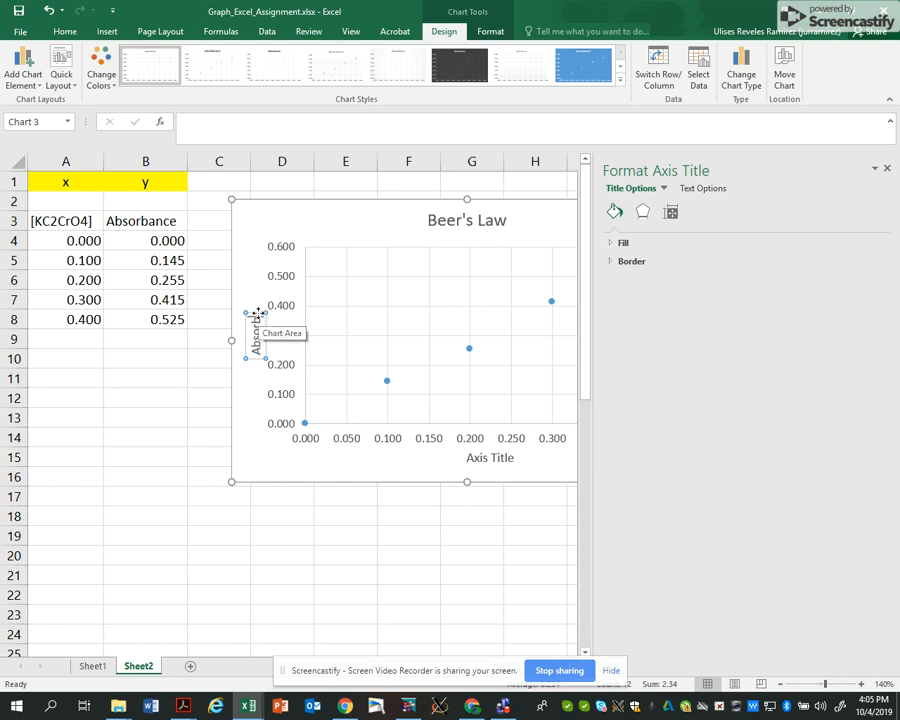
left_click(488, 456)
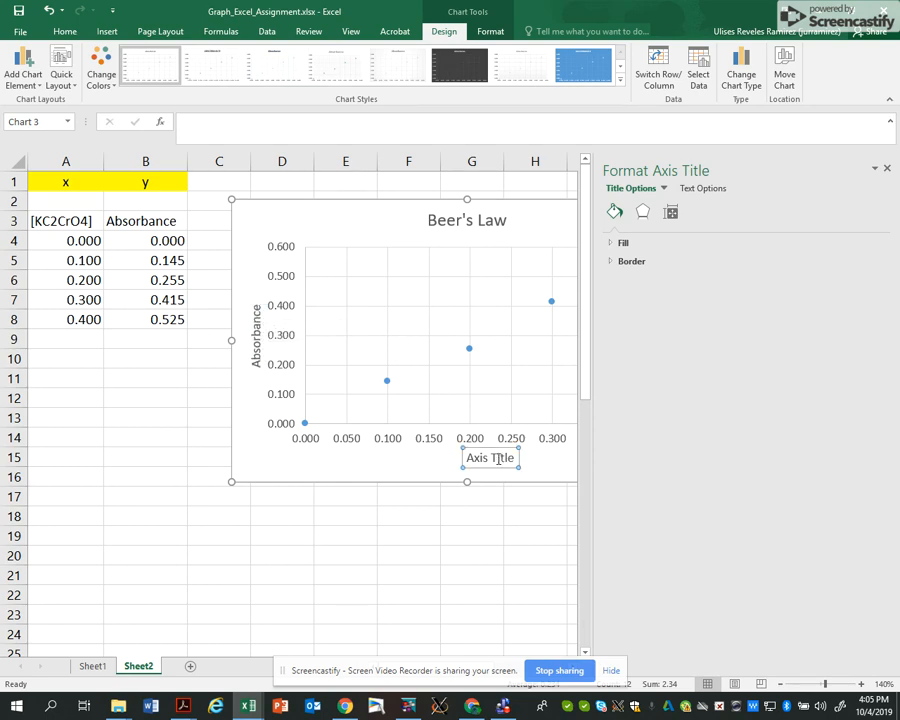
Label the horizontal axis Concentration and leave the chart fully titled.
left_click(488, 456)
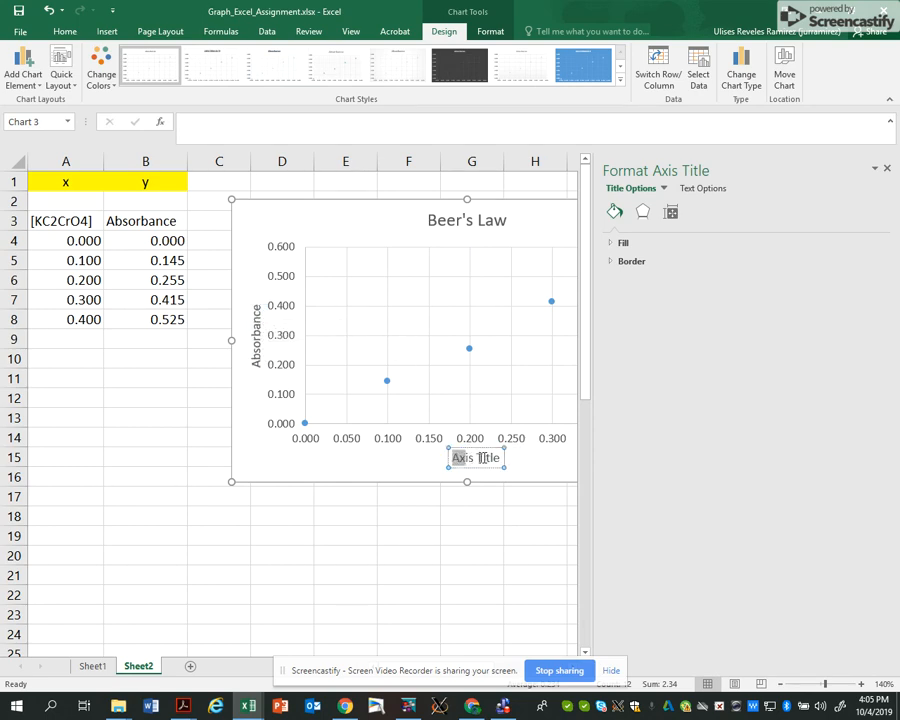
type("Concentration")
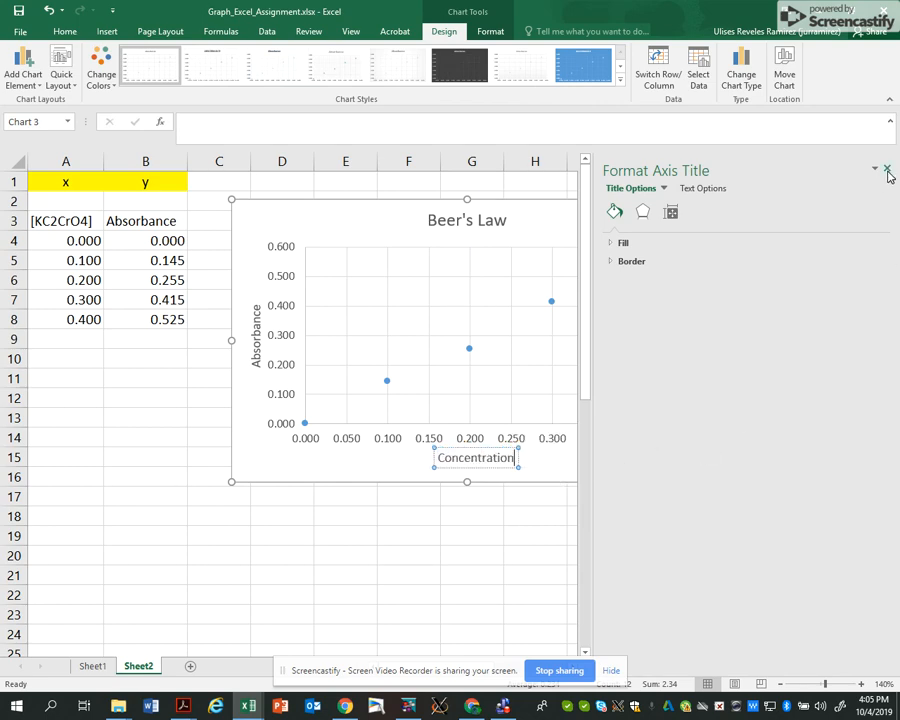
left_click(886, 170)
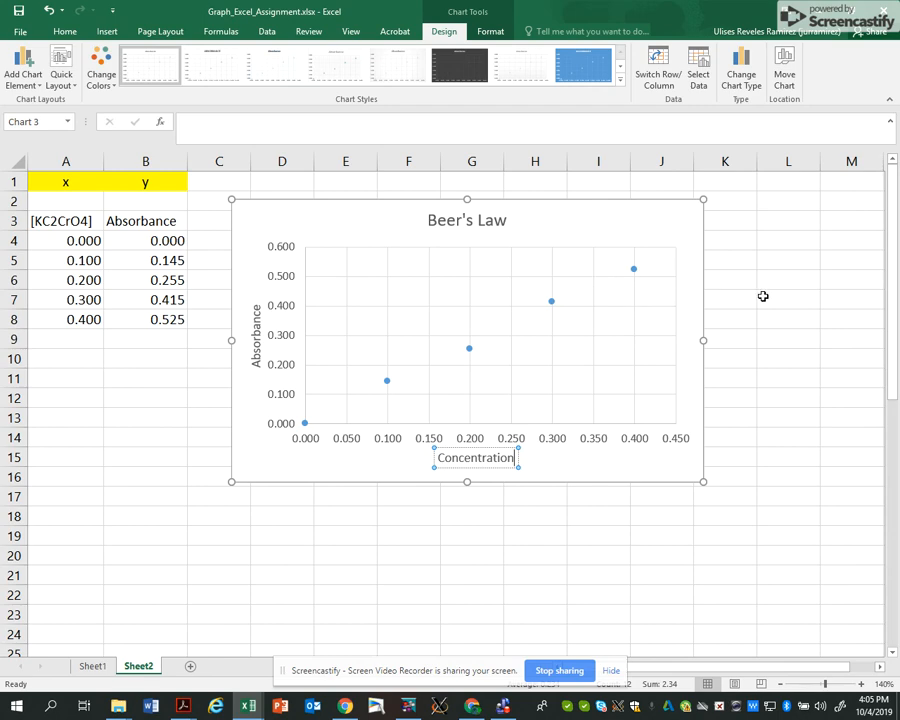
left_click(788, 300)
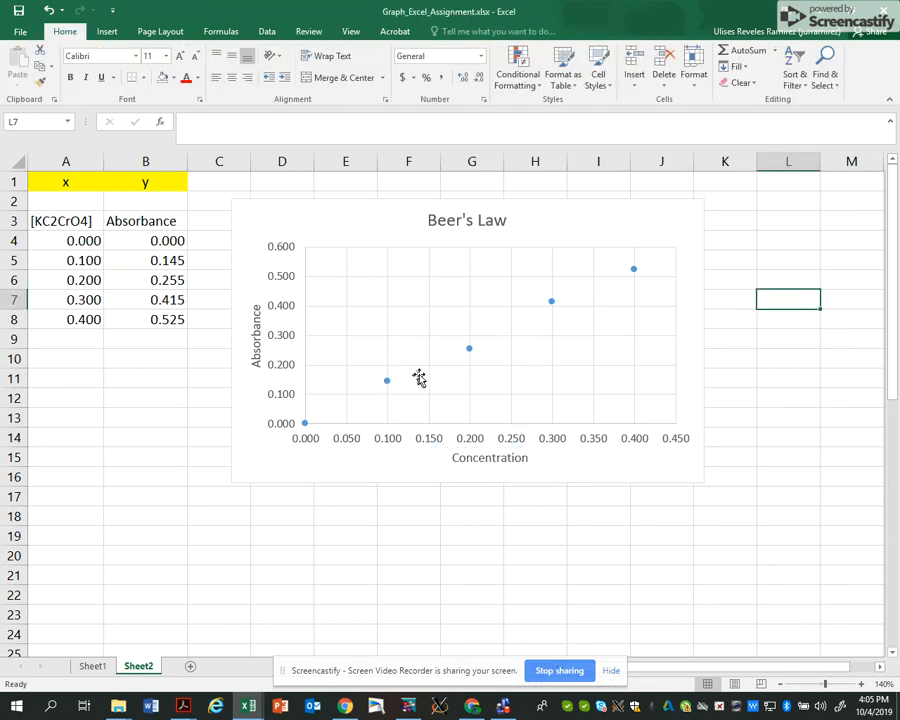
Add a linear trendline to the series showing its equation and R² value.
left_click(550, 302)
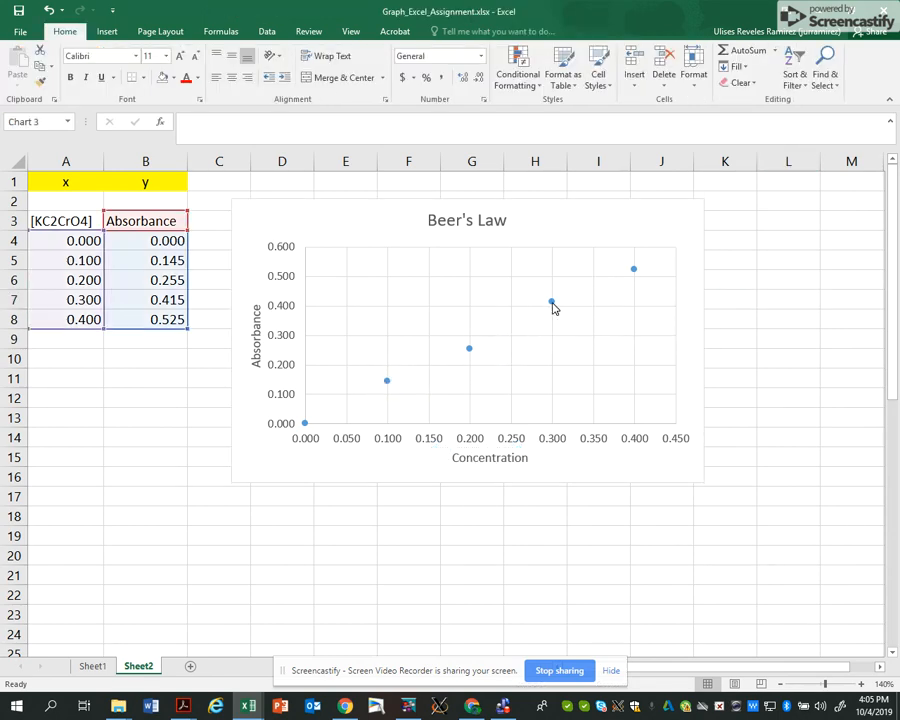
right_click(550, 302)
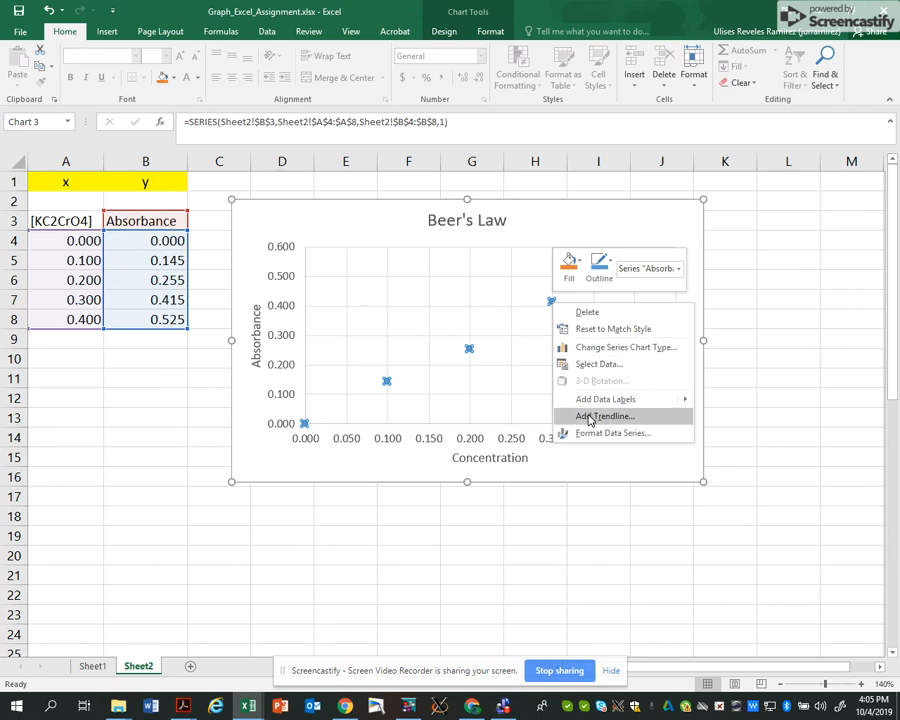
left_click(600, 416)
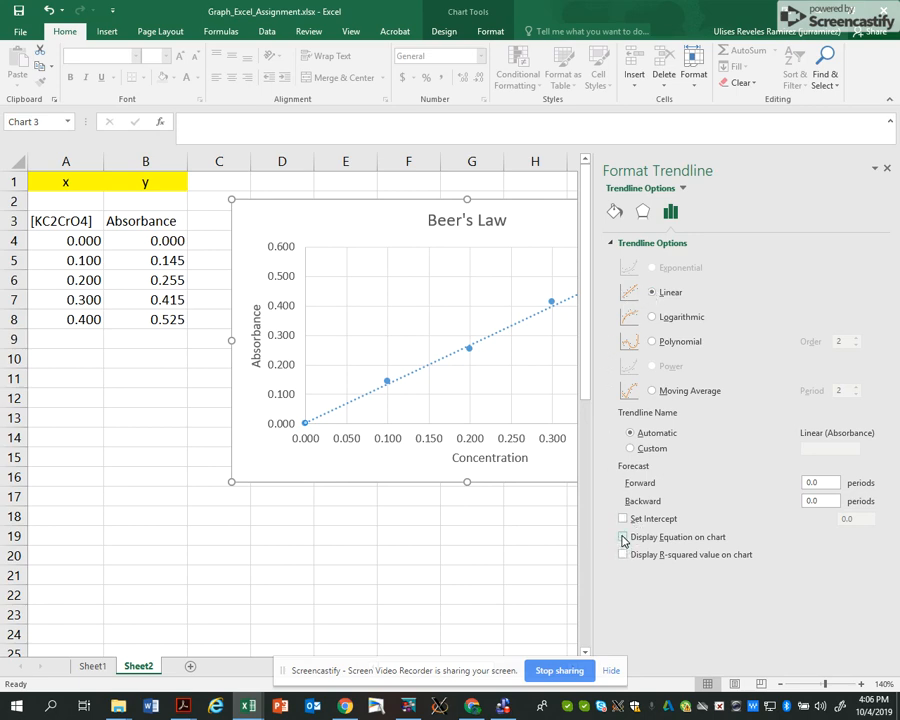
left_click(624, 536)
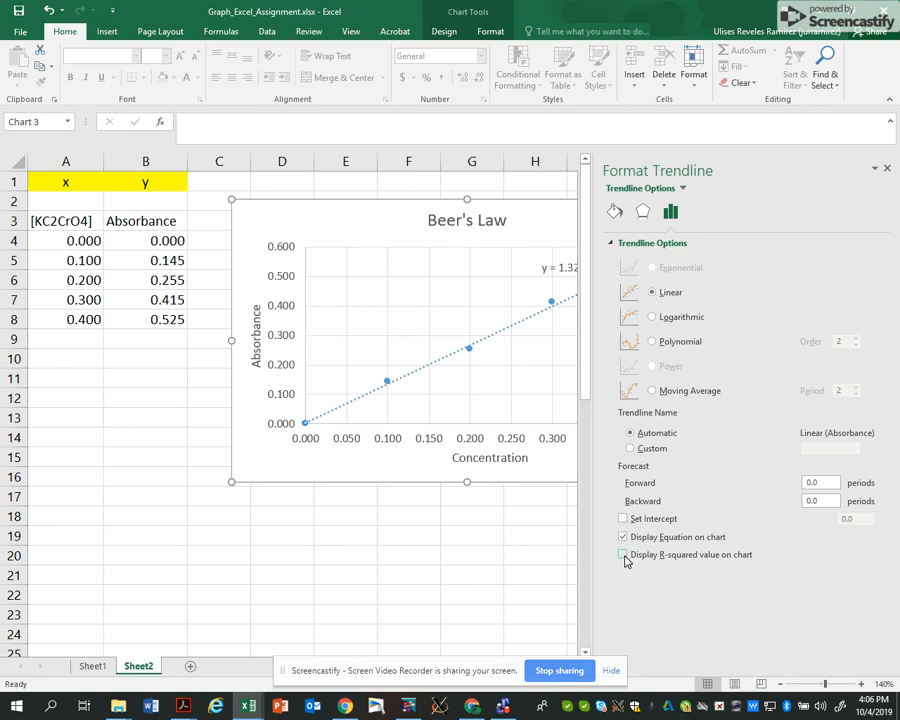
left_click(624, 554)
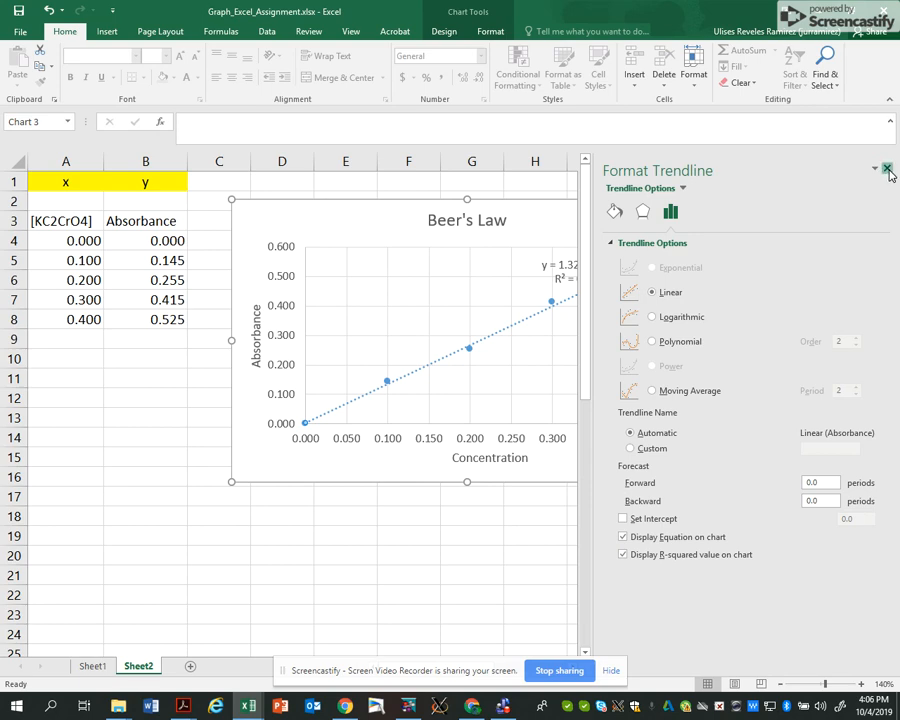
Leave the equation y = 1.32x + 0.004 and R² = 0.9969 readable inside the chart.
left_click(886, 168)
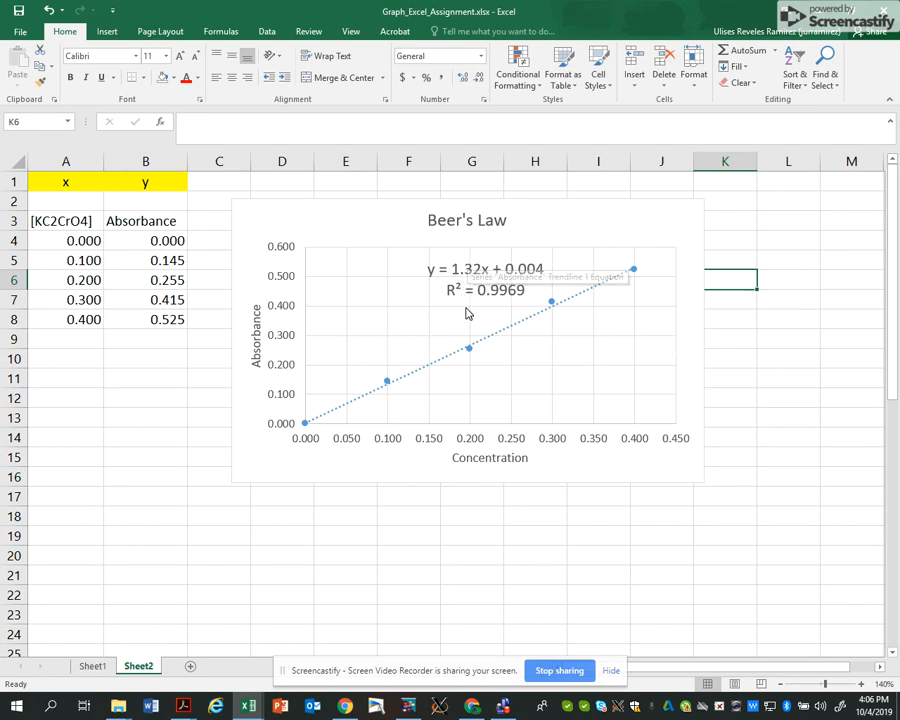
mouse_move(544, 318)
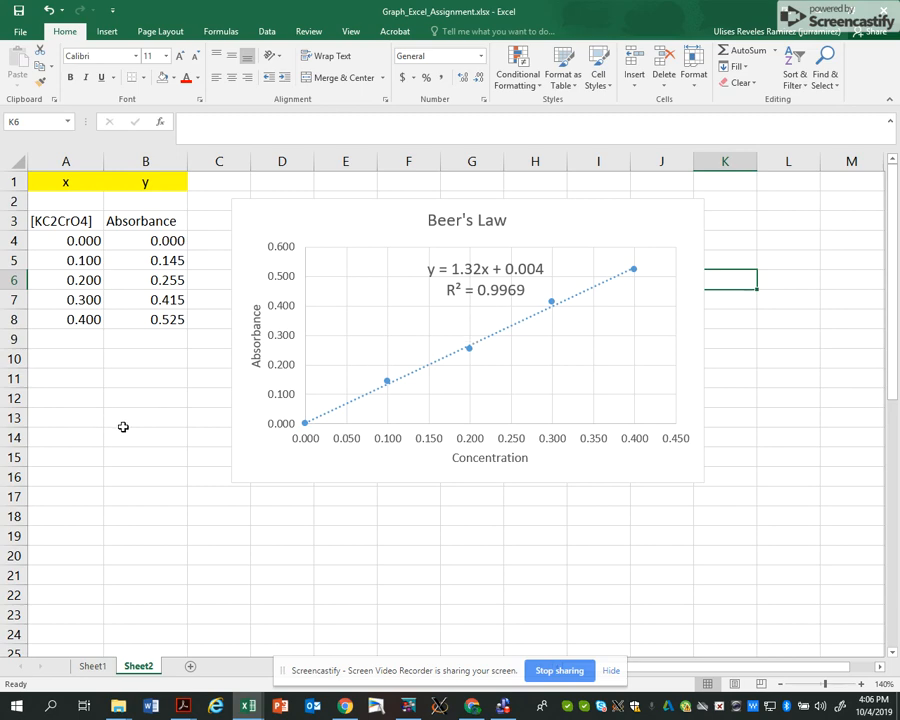
mouse_move(528, 570)
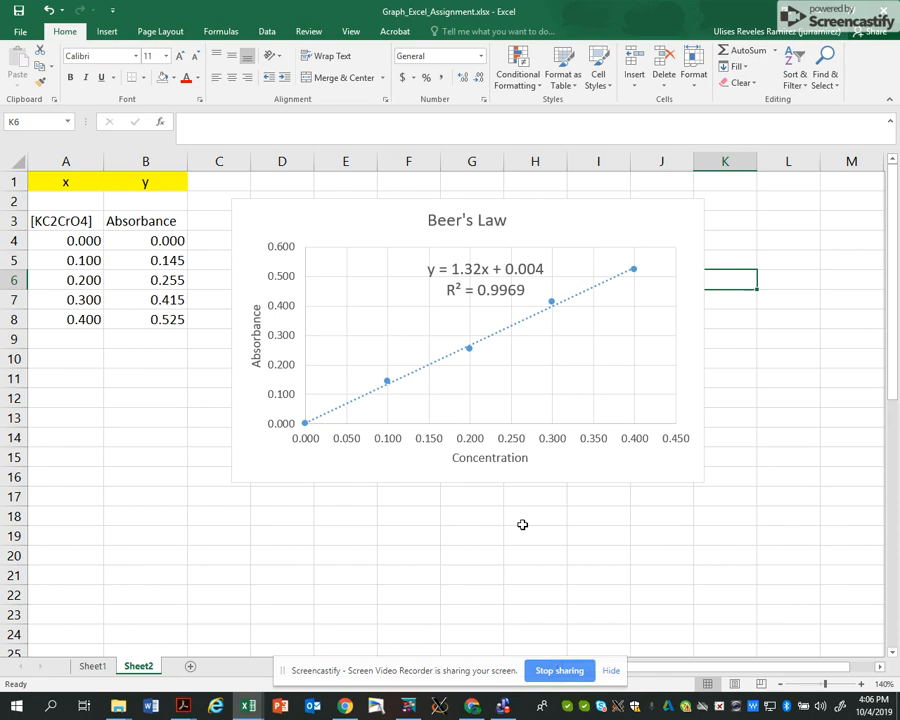
mouse_move(564, 668)
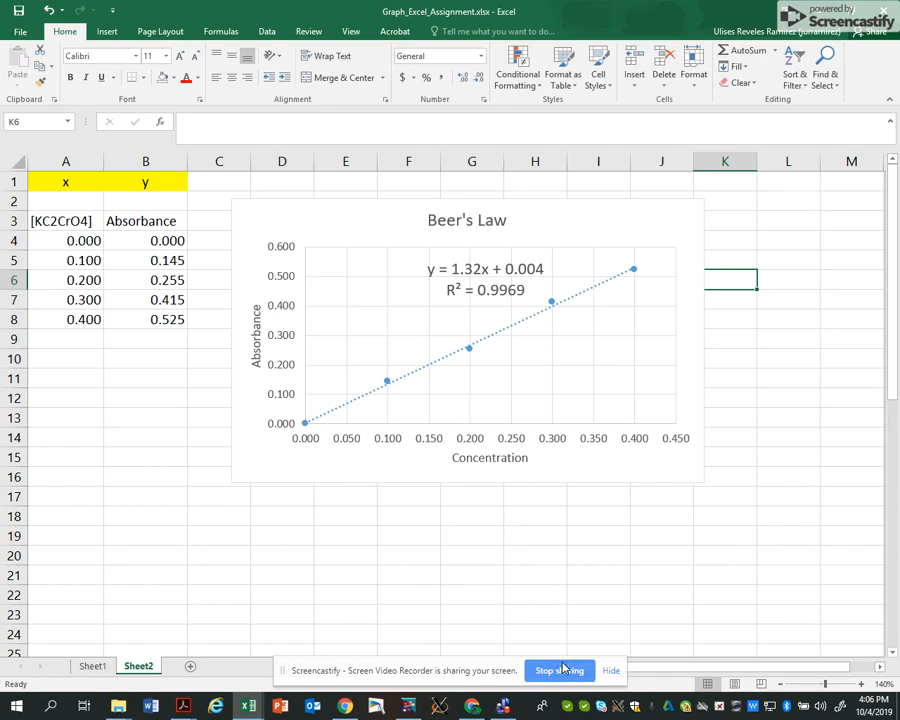